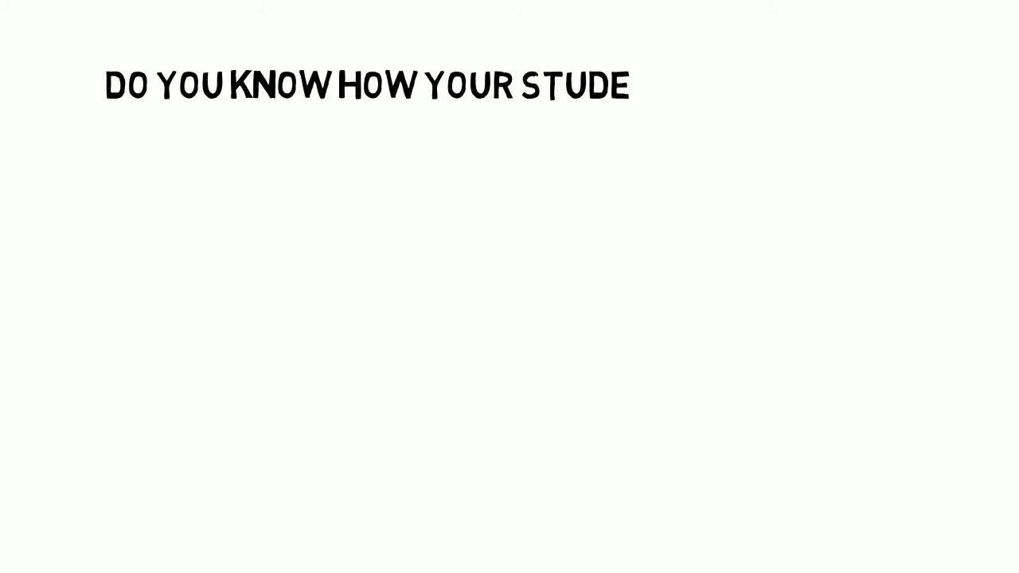
pyautogui.write('NTS ARE FEELING?')
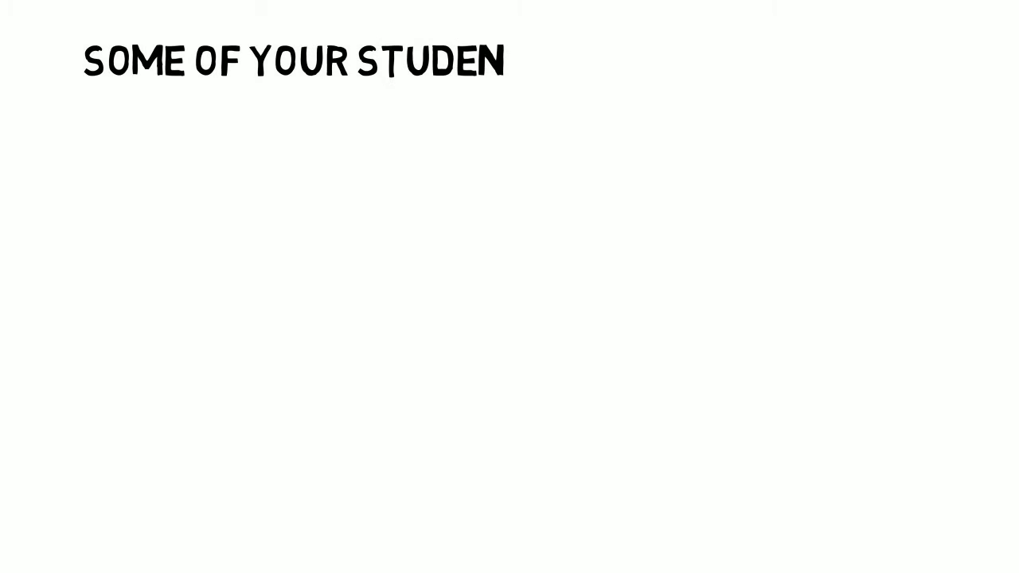
pyautogui.write('TS MAY FEEL LIKE THIS:')
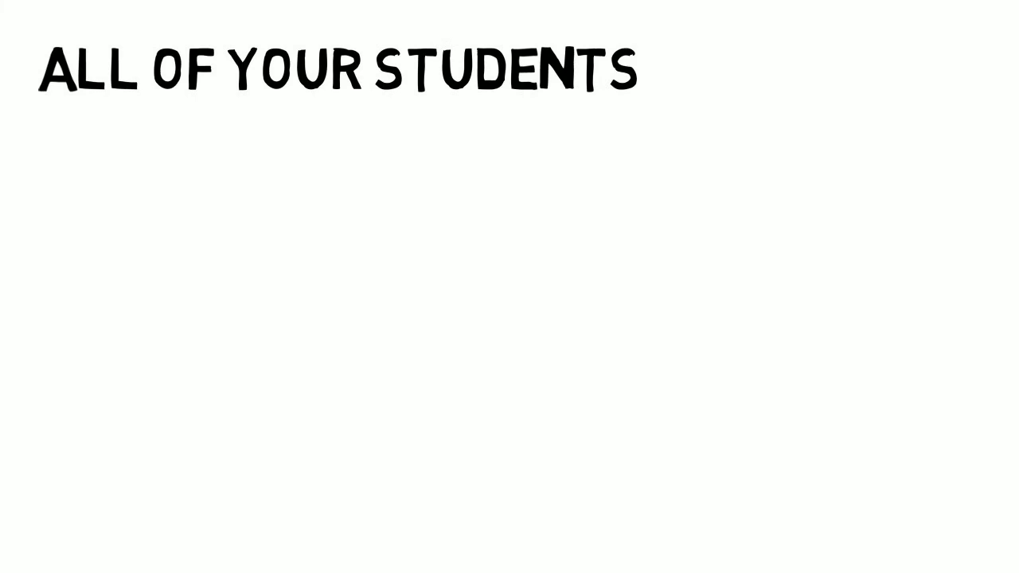
pyautogui.write('ARE SMART!')
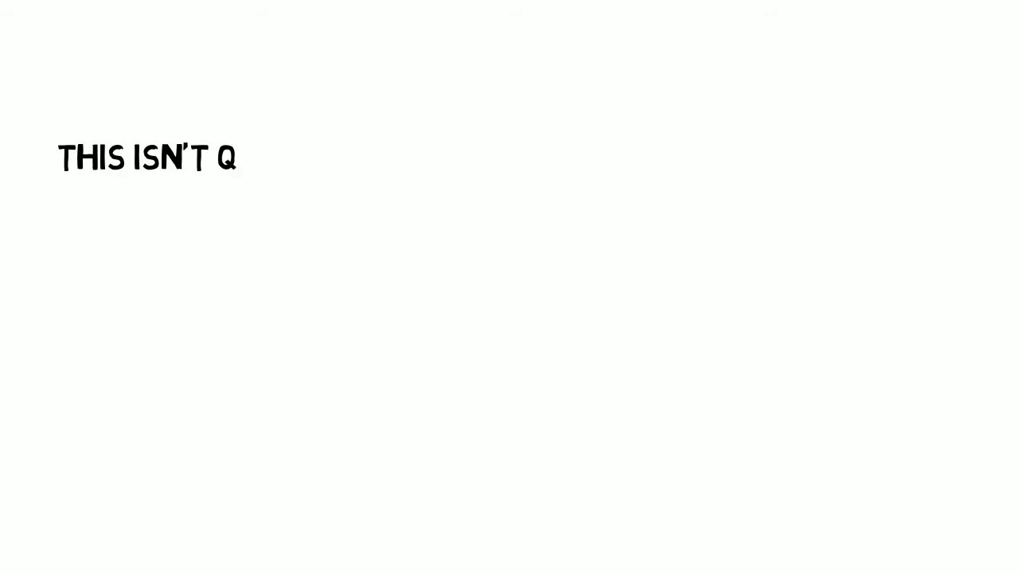
pyautogui.write('UITE RIGHT EITHER')
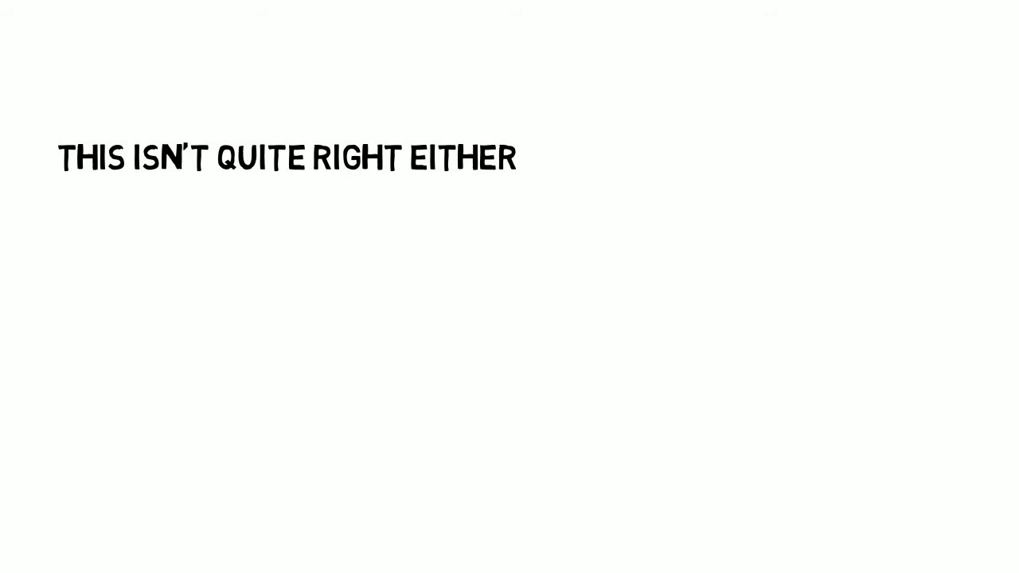
pyautogui.write(':')
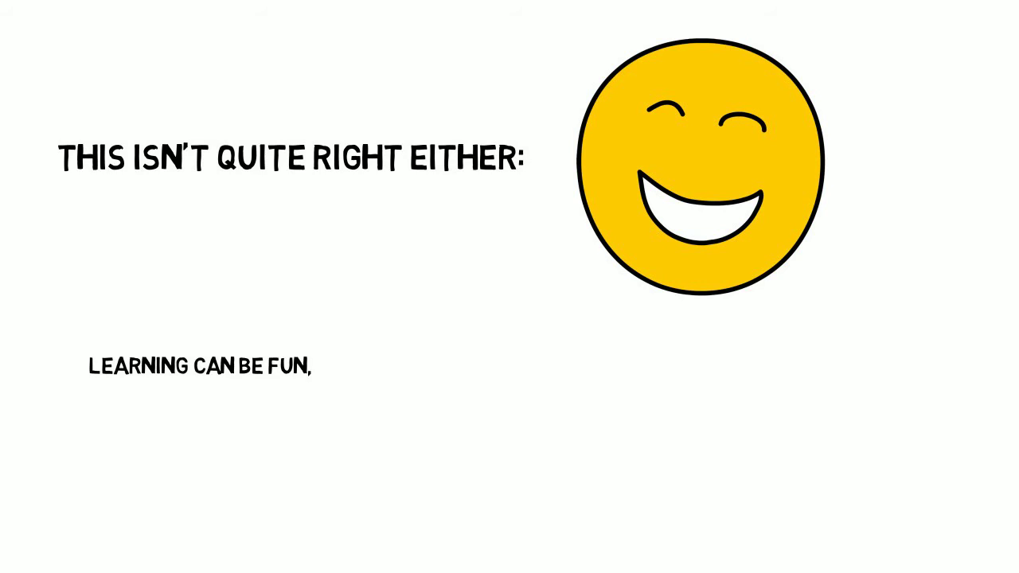
pyautogui.write('but engagement is not just ab')
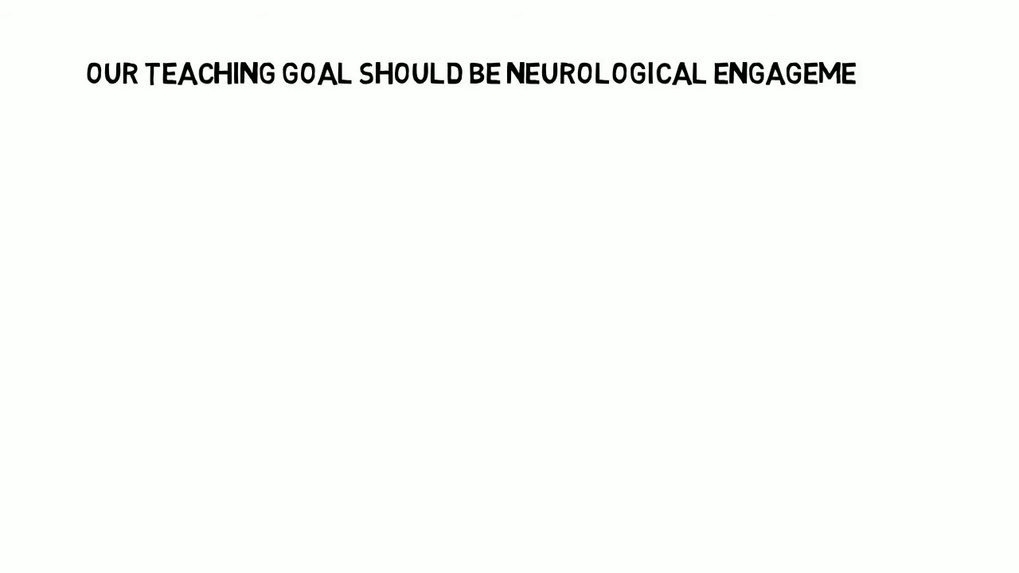
pyautogui.write('NT.')
pyautogui.write('SO, HOW DO WE ENGAGE AS MANY STUDENTS AS PO')
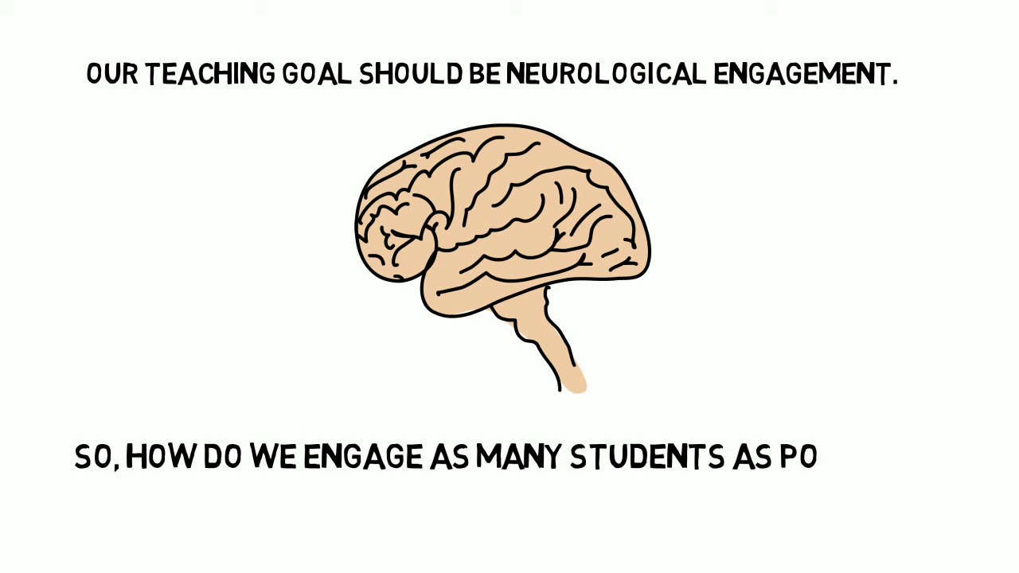
pyautogui.write('SSIBLE?')
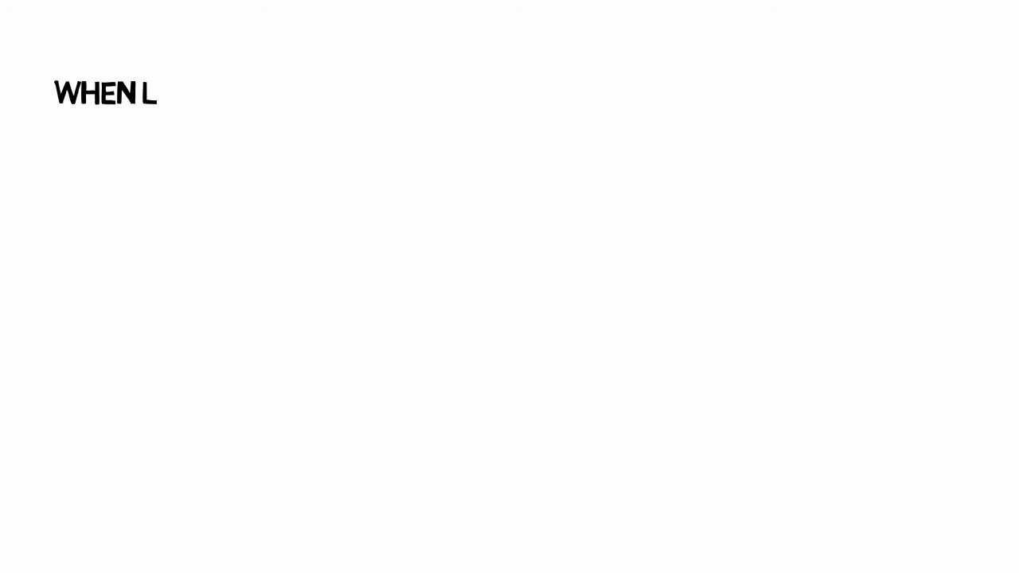
pyautogui.write('EARNING SOMETHING NEW, WE ASK')
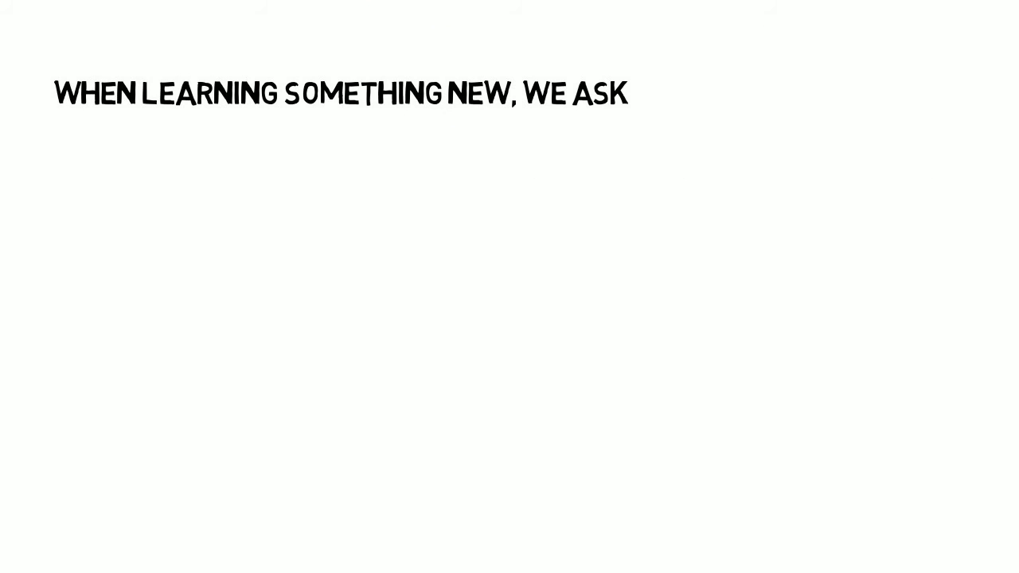
pyautogui.write('THREE BASIC QUESTIONS:')
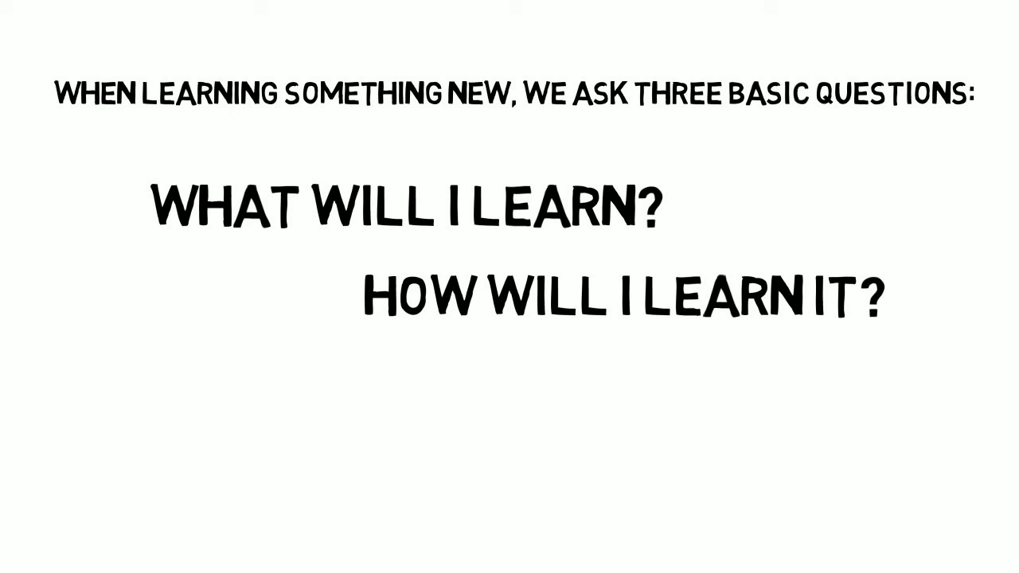
pyautogui.write('WH')
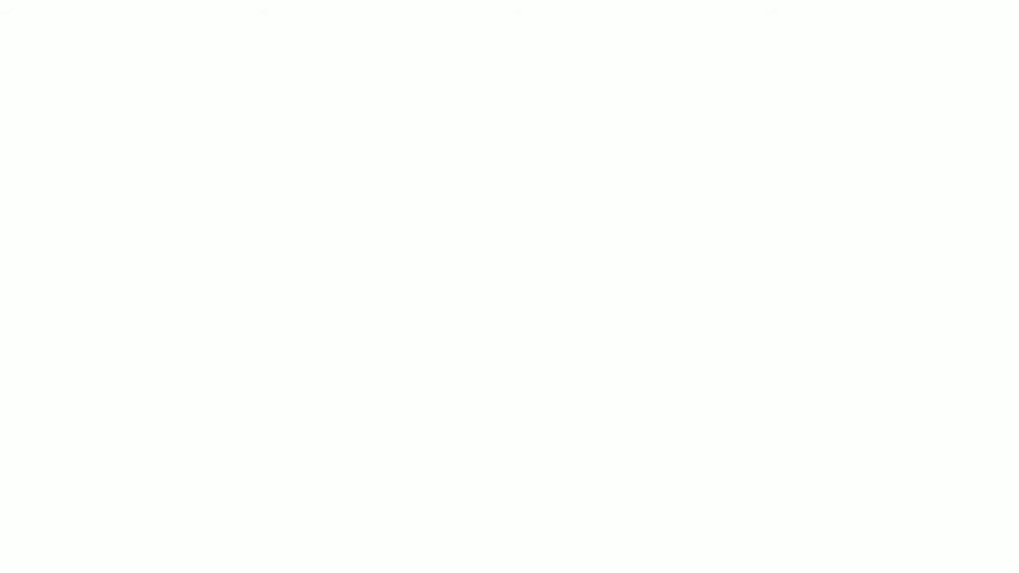
pyautogui.write('TO BETTER ENGAGE STUDEN')
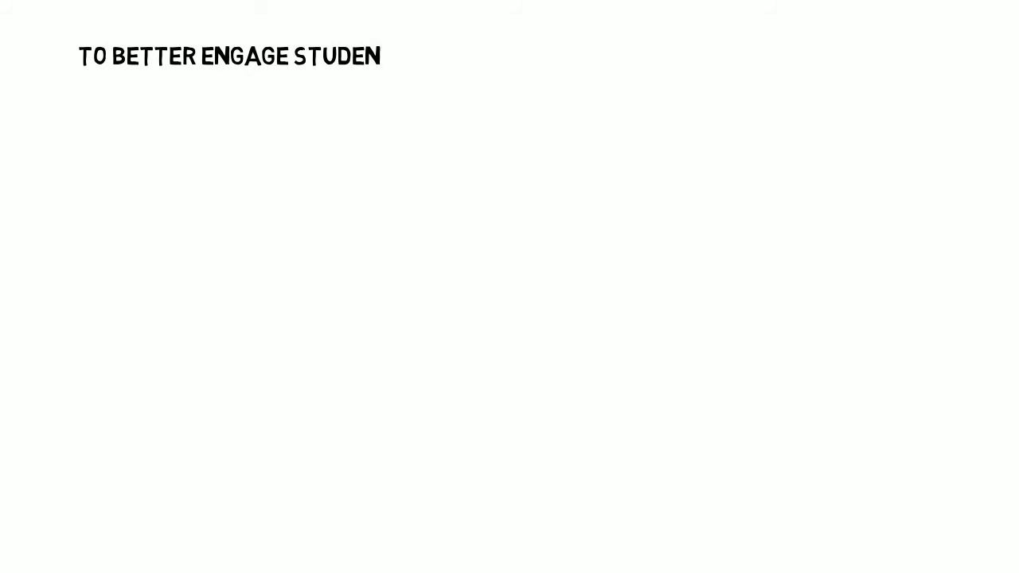
pyautogui.write('TS, WE MUST HELP TO ANSWER THE F')
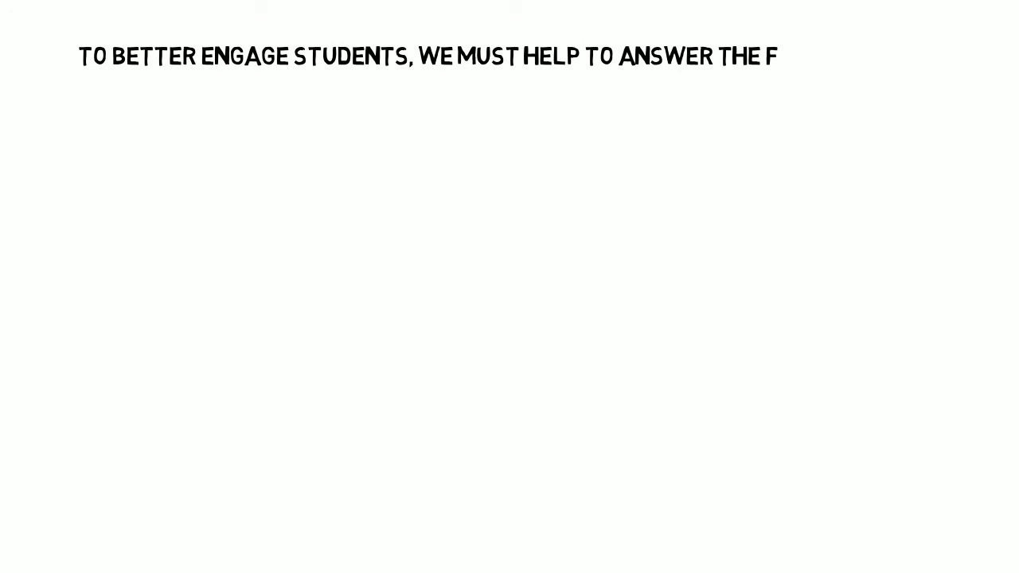
pyautogui.write('INAL QUESTION:')
pyautogui.write('WHY SHOULD I LEARN')
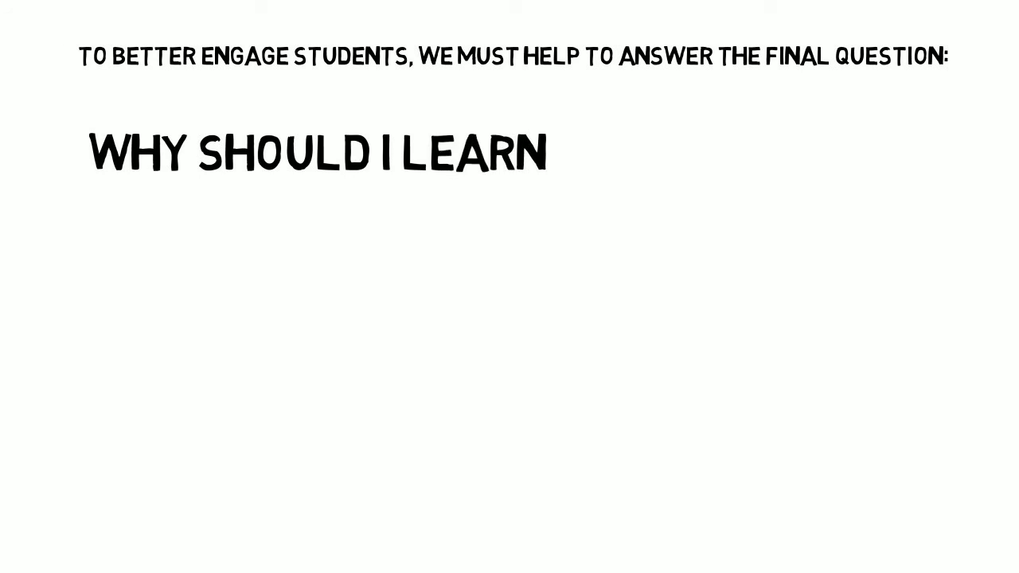
pyautogui.write('THIS NEW STUFF?')
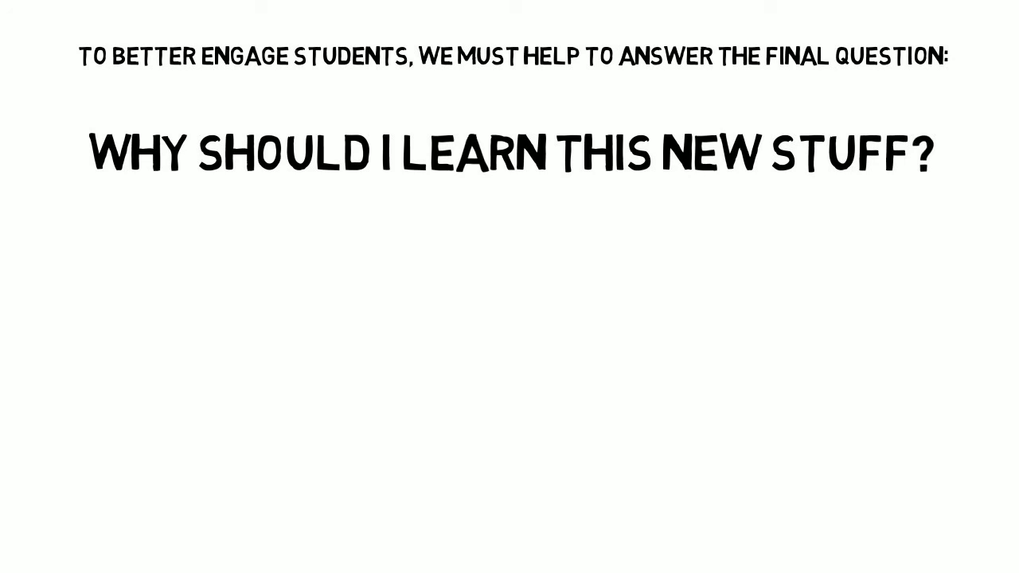